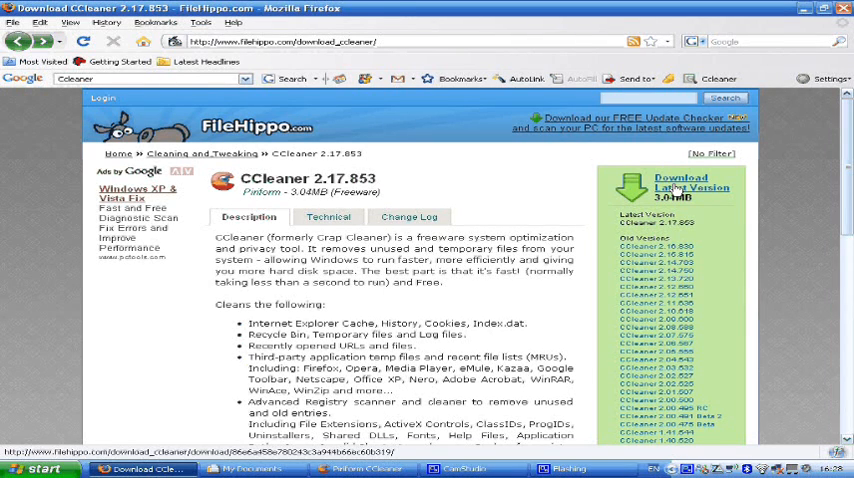
Start the CCleaner 2.17.853 download on FileHippo, then cancel saving ccsetup217.exe.
click(674, 183)
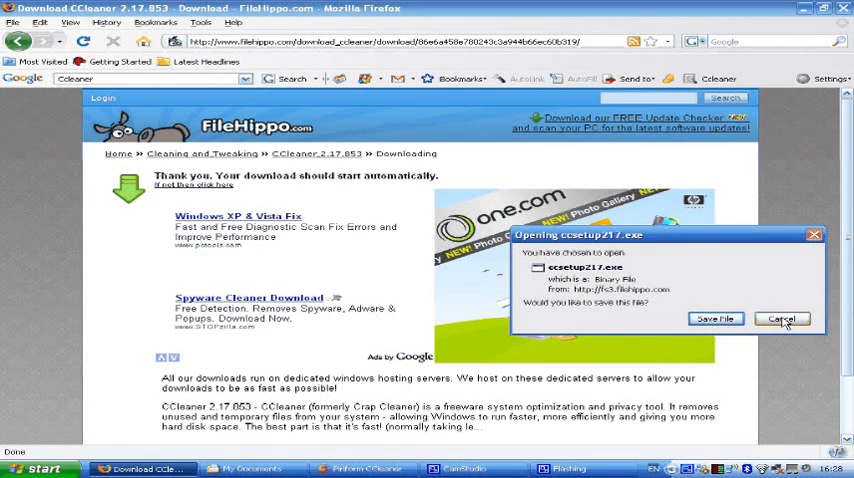
click(782, 318)
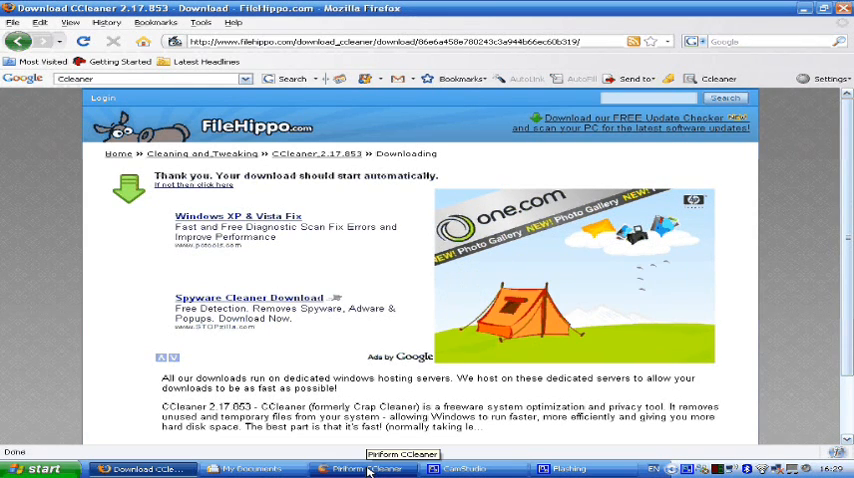
Switch to CCleaner and tick Google Chrome's Download History for cleaning.
click(365, 468)
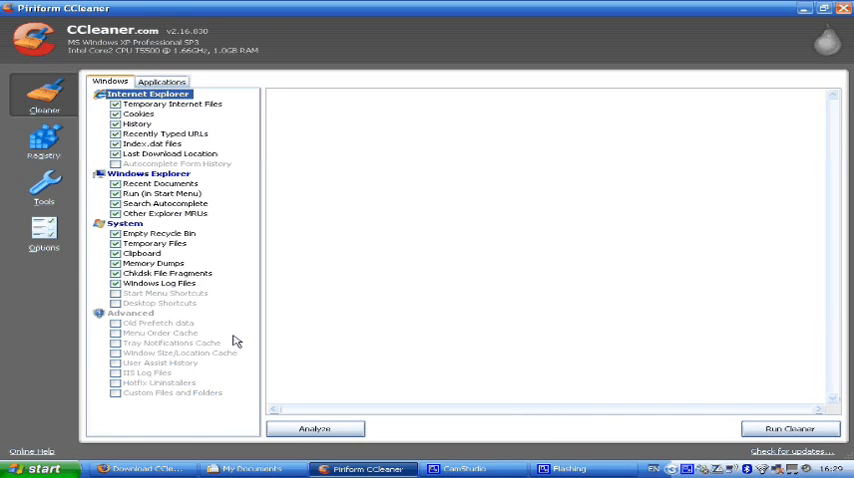
mouse_move(200, 293)
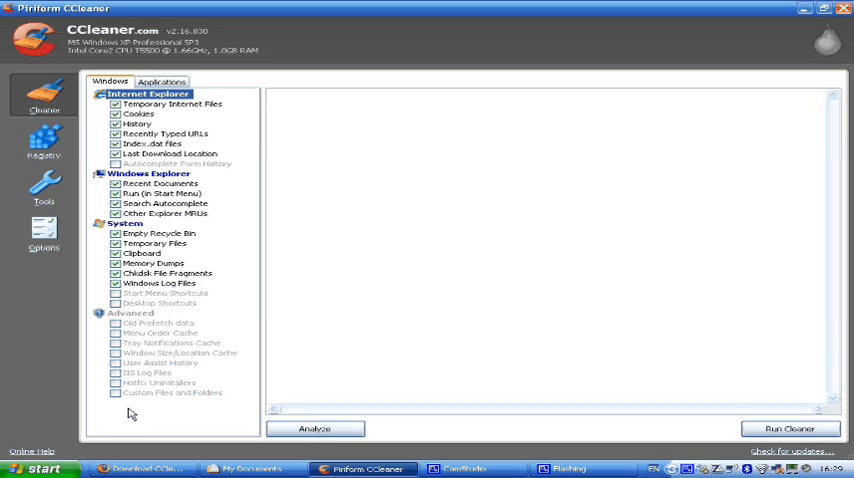
mouse_move(136, 248)
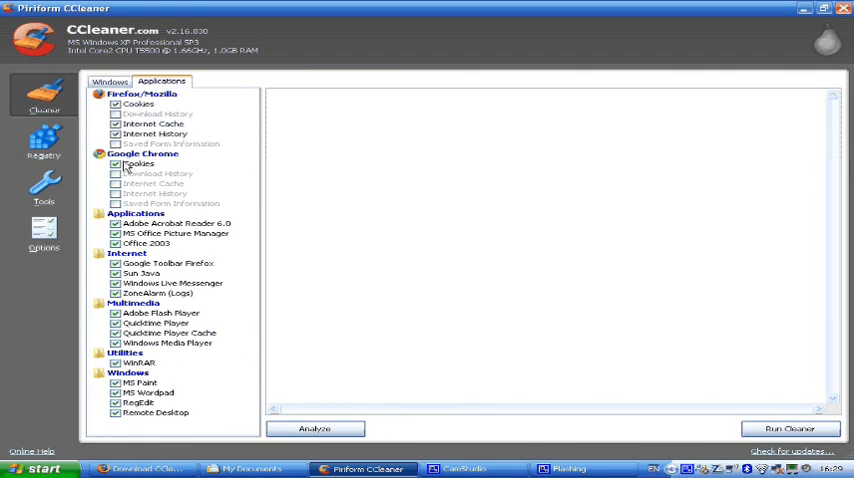
click(156, 173)
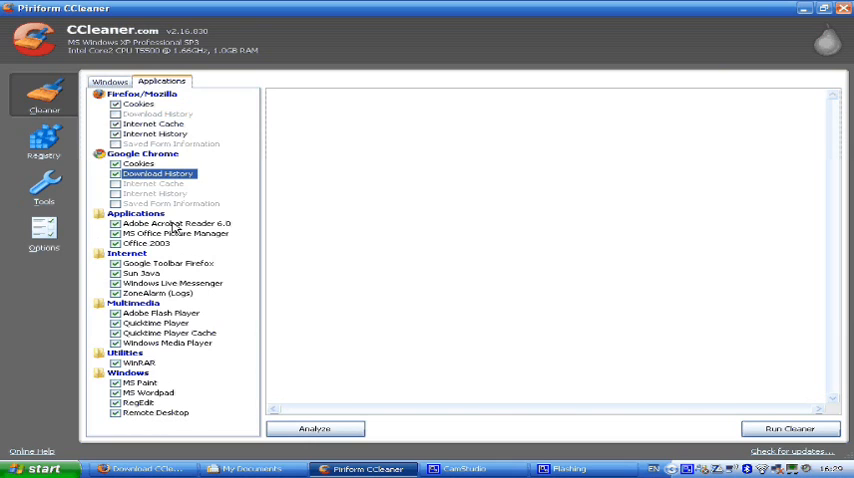
mouse_move(200, 333)
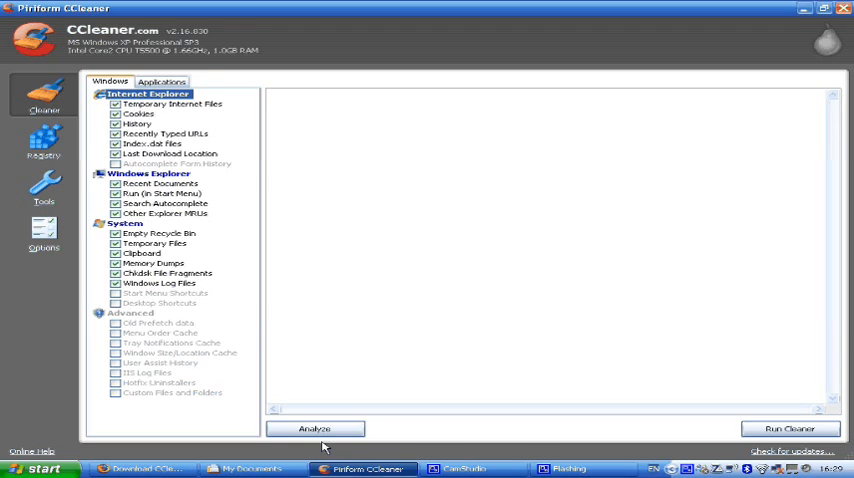
Close Firefox, acknowledge its cache warning, and run the analysis finding 129.6 MB.
click(315, 428)
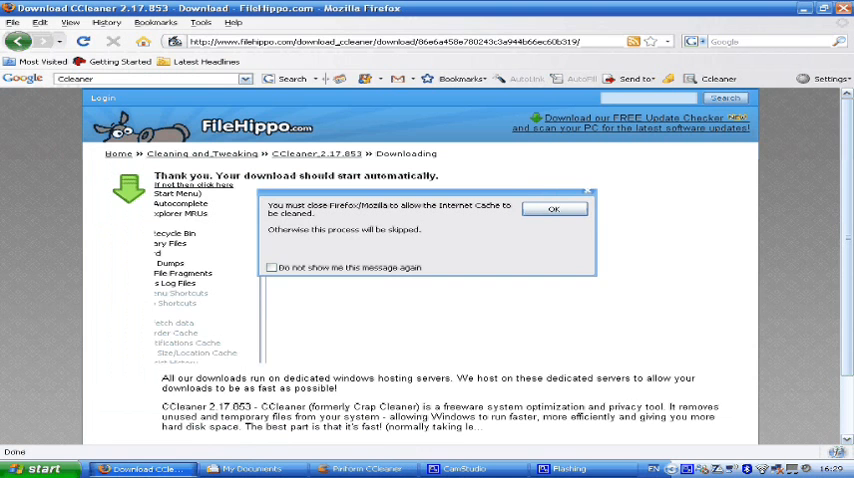
click(363, 469)
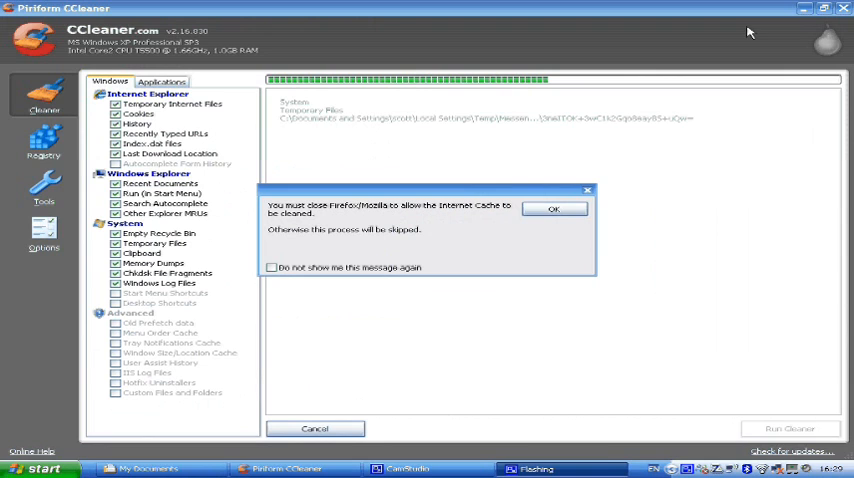
click(556, 209)
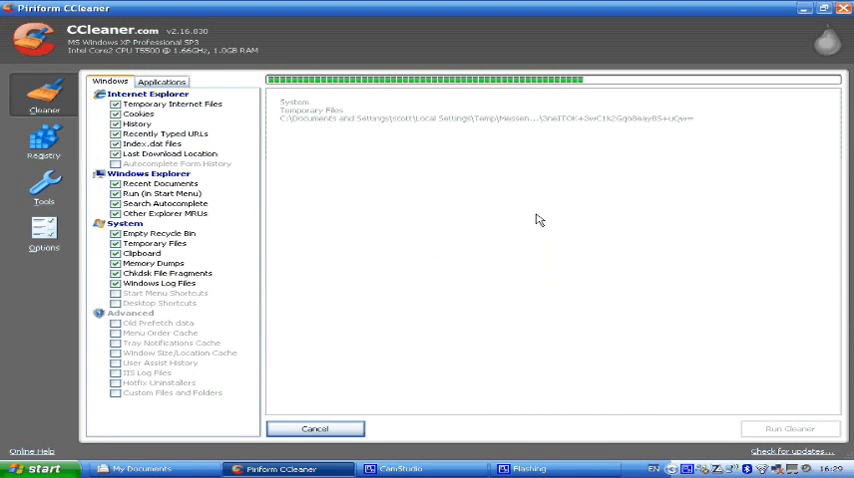
click(314, 428)
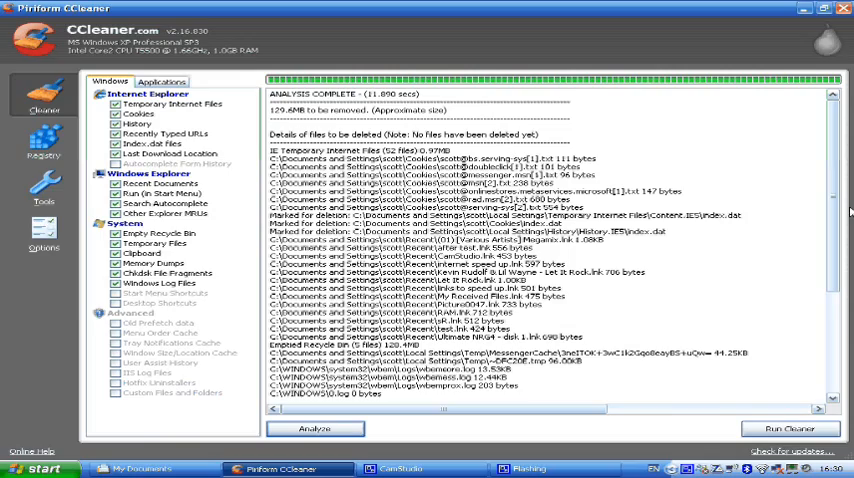
scroll(down, 3)
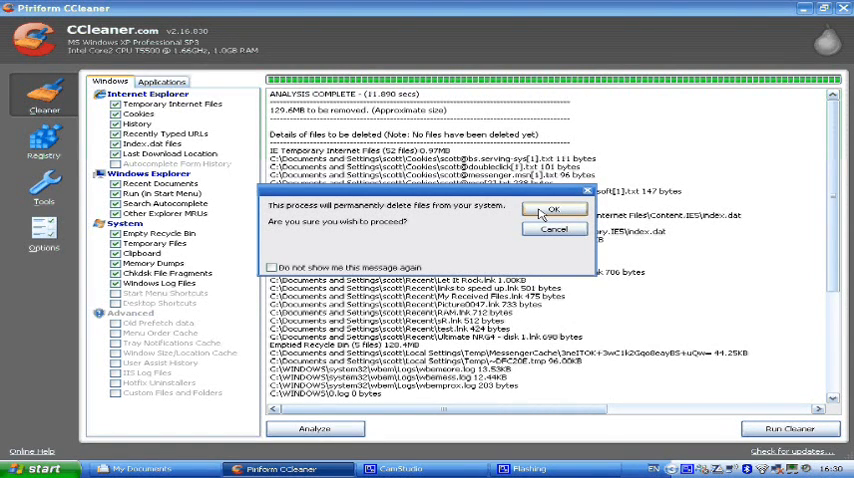
Confirm permanent deletion and run the cleaner, removing 180.0 MB of files.
click(554, 210)
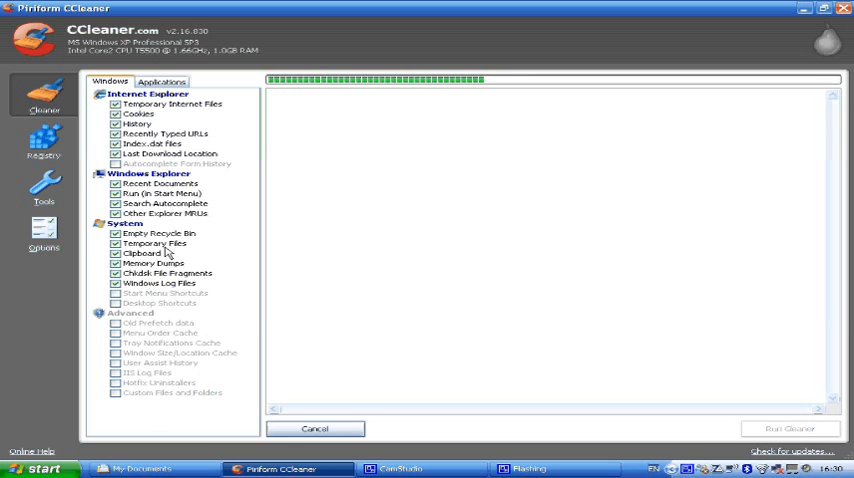
click(791, 428)
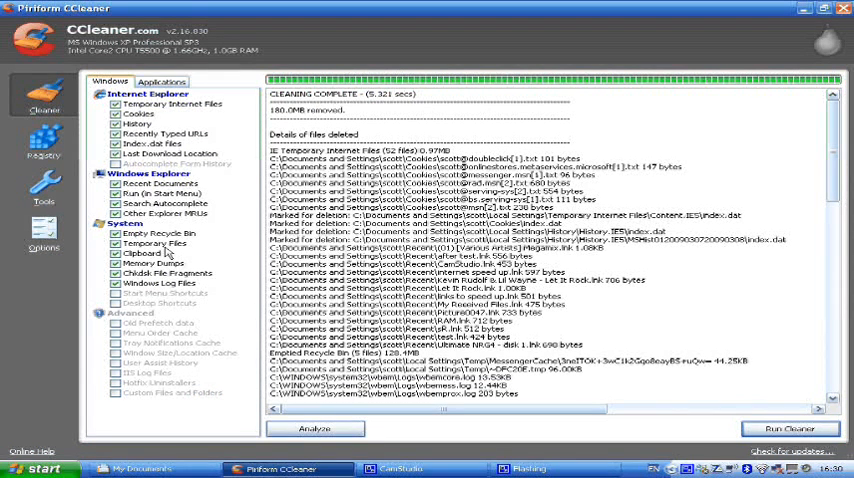
mouse_move(290, 120)
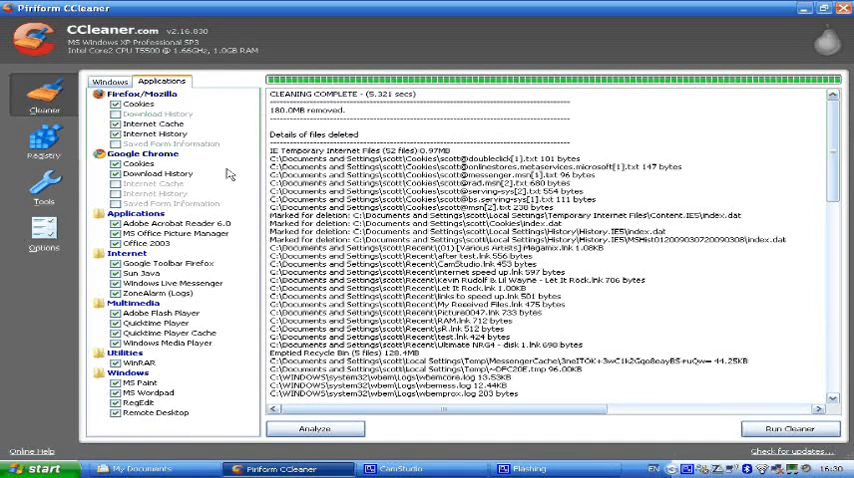
mouse_move(45, 140)
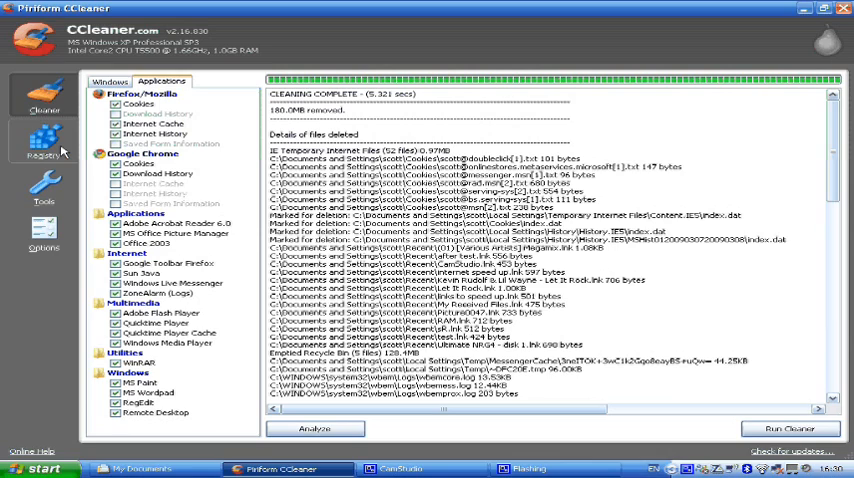
Scan the registry, finding issues like the unused .scn extension and Firefox uninstaller.
click(44, 142)
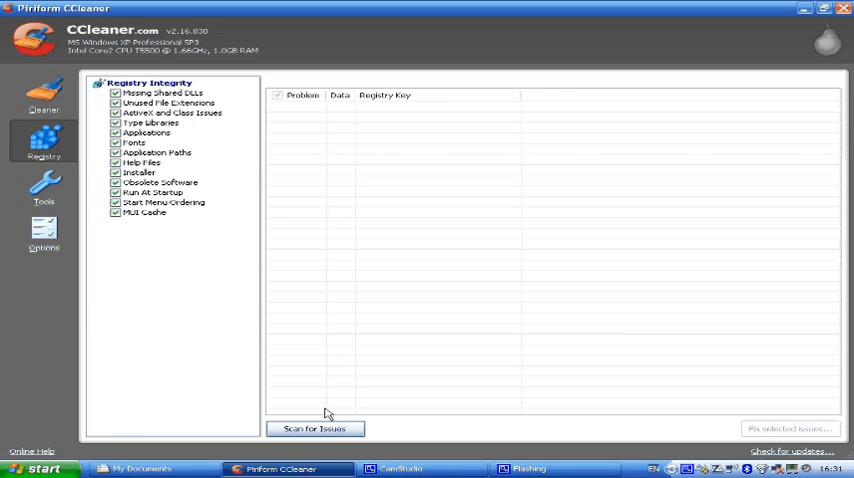
click(315, 428)
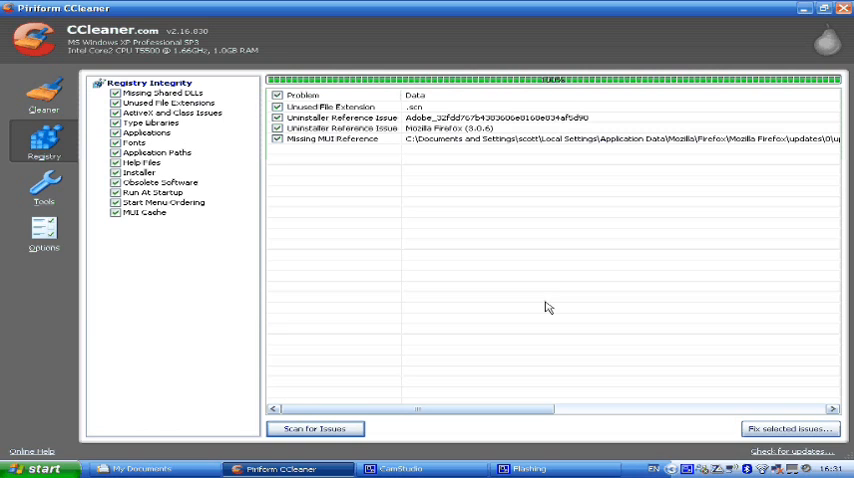
mouse_move(750, 421)
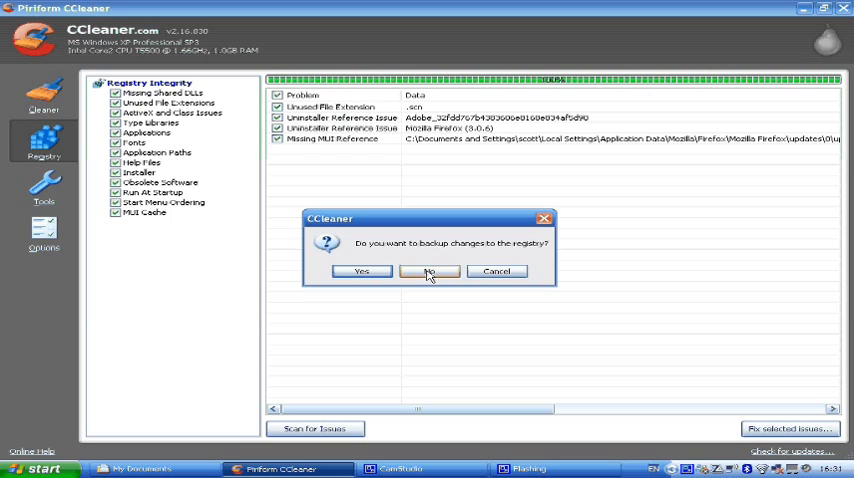
Fix all selected registry issues without a backup and close the fix window.
click(429, 271)
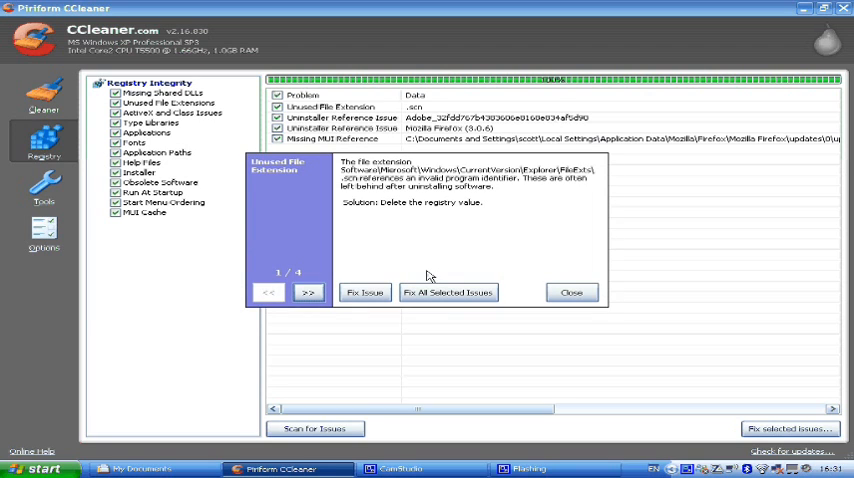
mouse_move(365, 292)
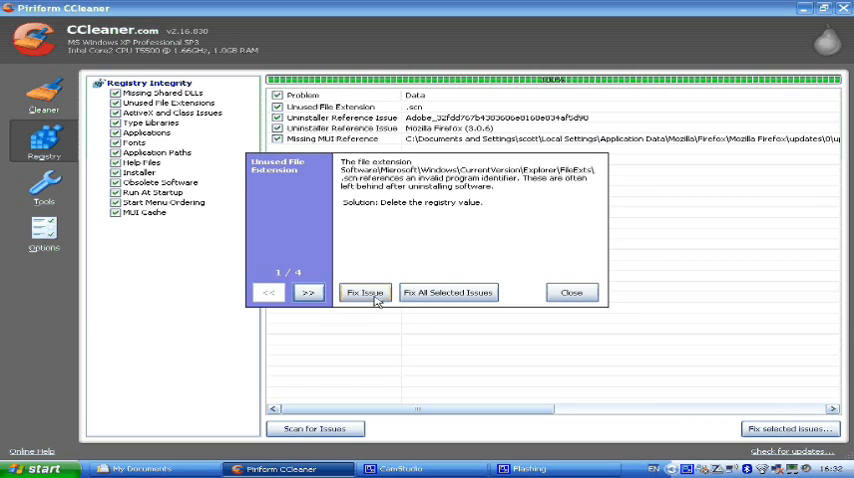
mouse_move(447, 298)
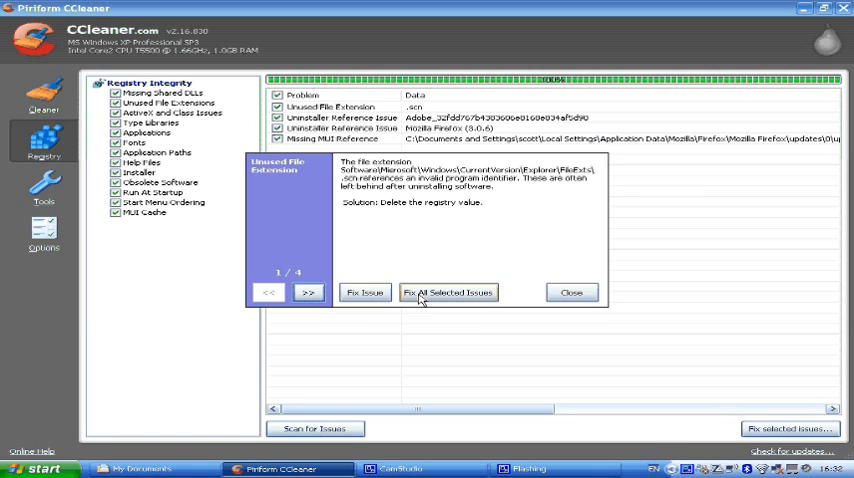
click(448, 292)
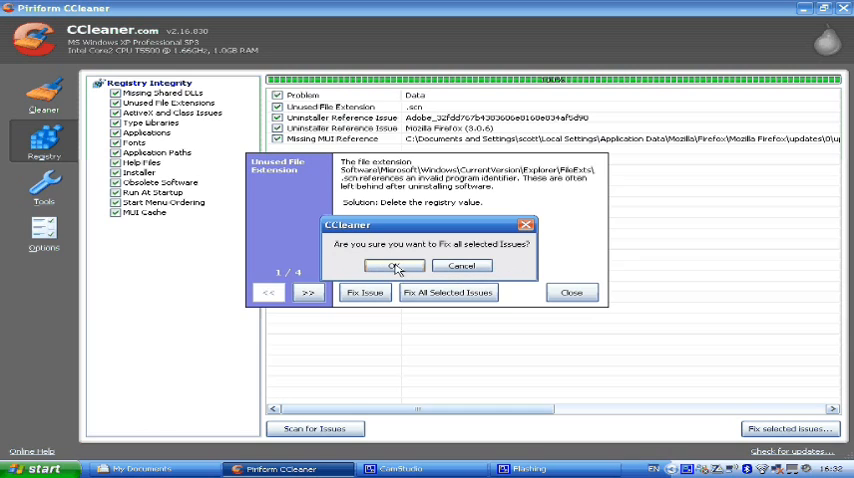
click(393, 265)
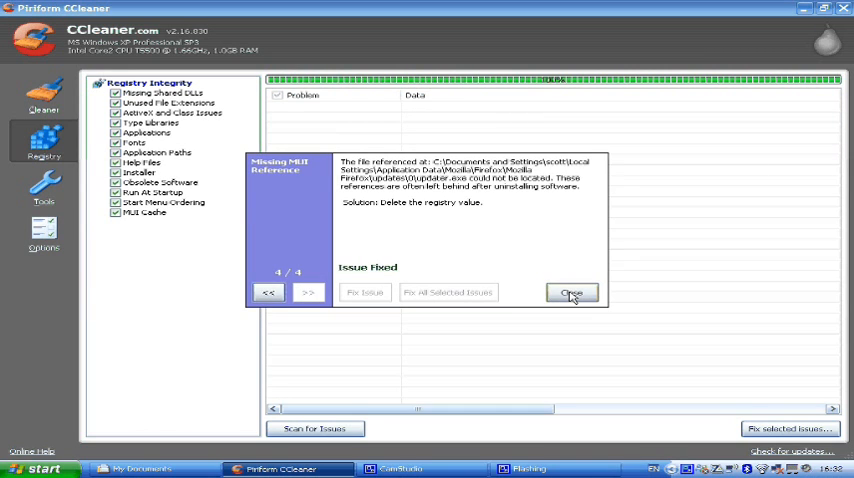
click(572, 292)
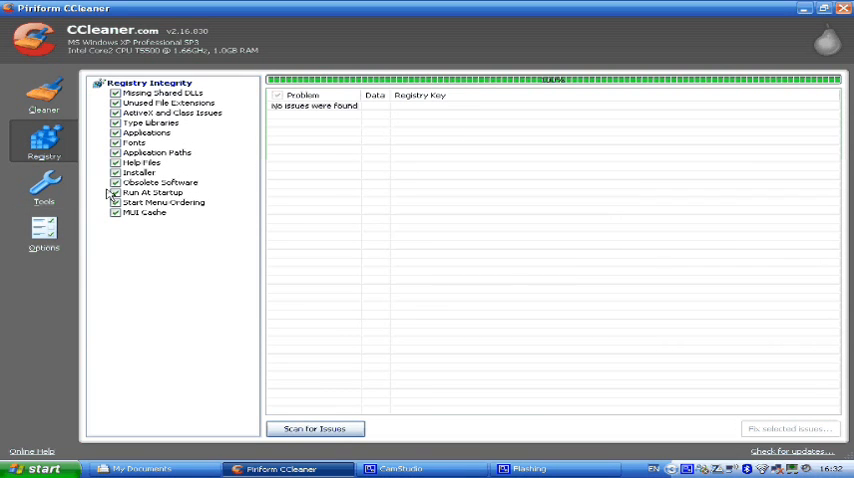
click(43, 190)
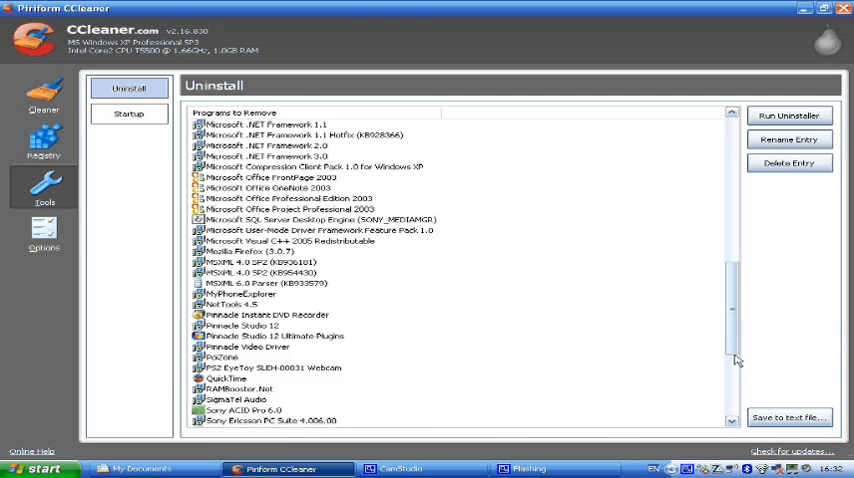
Scroll the installed-programs list down to its last entries, through ZoneAlarm.
scroll(down, 3)
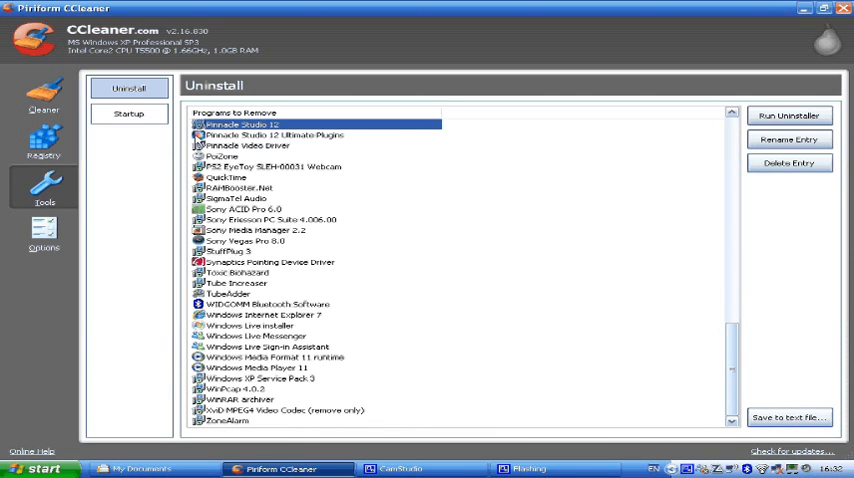
mouse_move(330, 384)
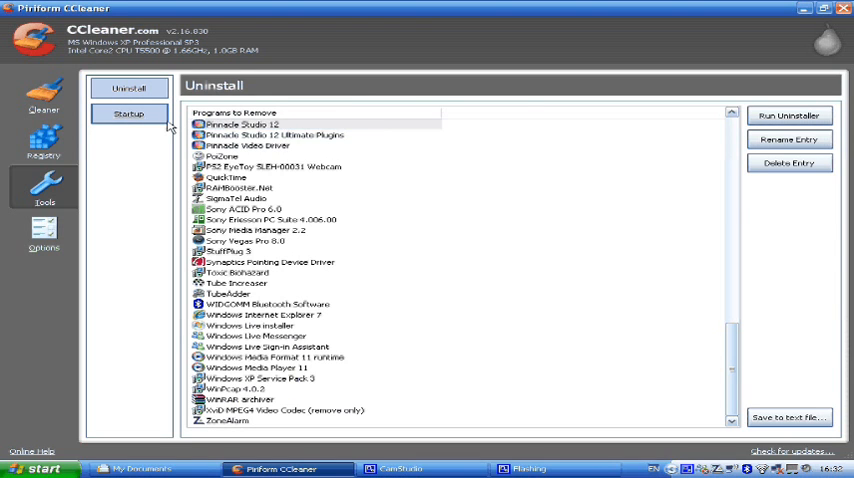
Show the Startup list and select the Bluetooth.lnk and Adobe Gamma.lnk entries.
click(129, 113)
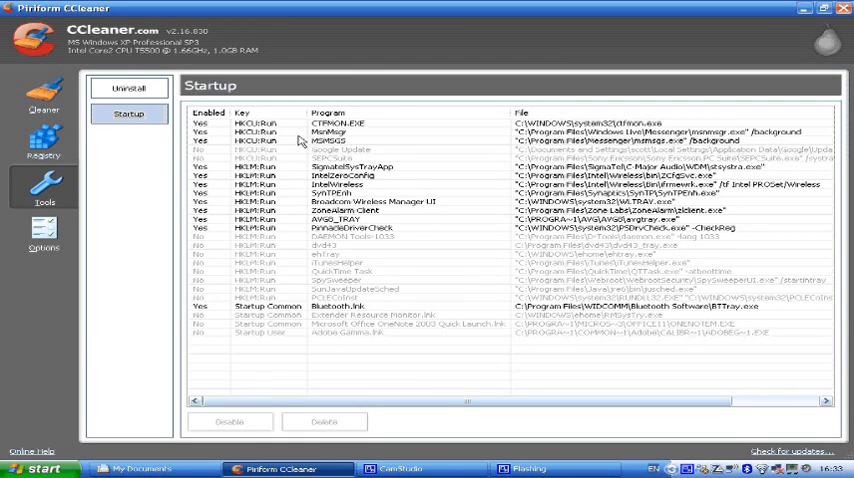
mouse_move(337, 273)
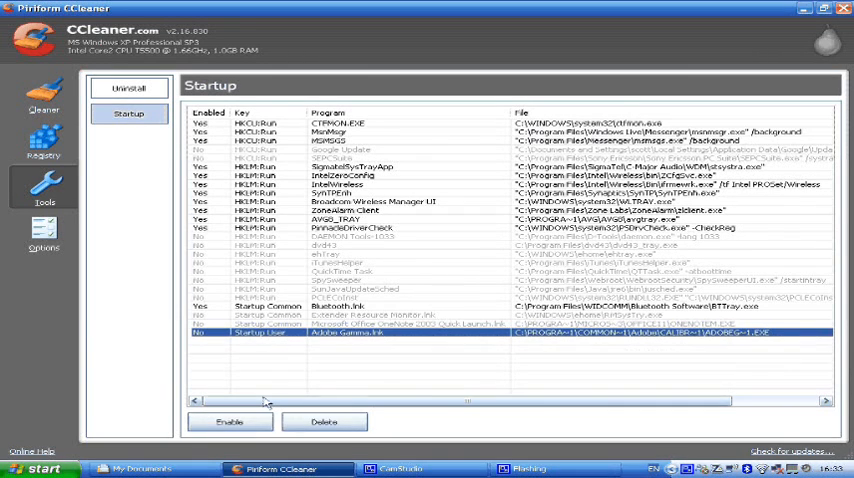
click(340, 306)
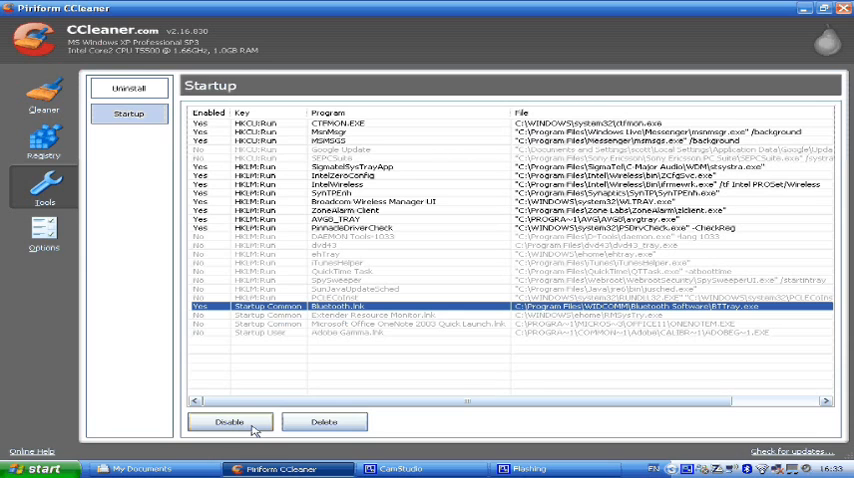
click(340, 263)
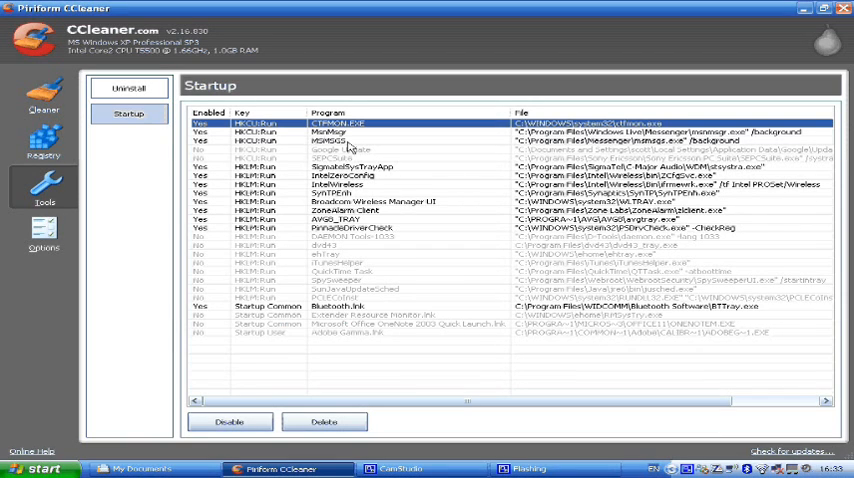
mouse_move(353, 127)
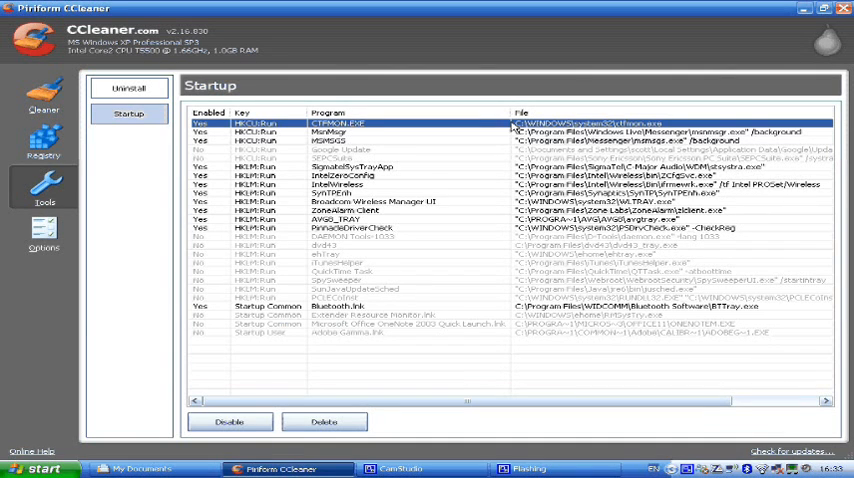
click(345, 150)
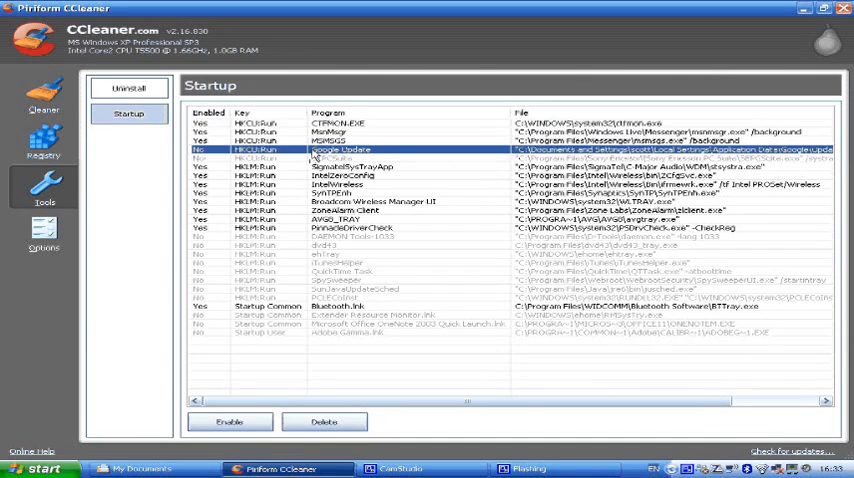
mouse_move(490, 167)
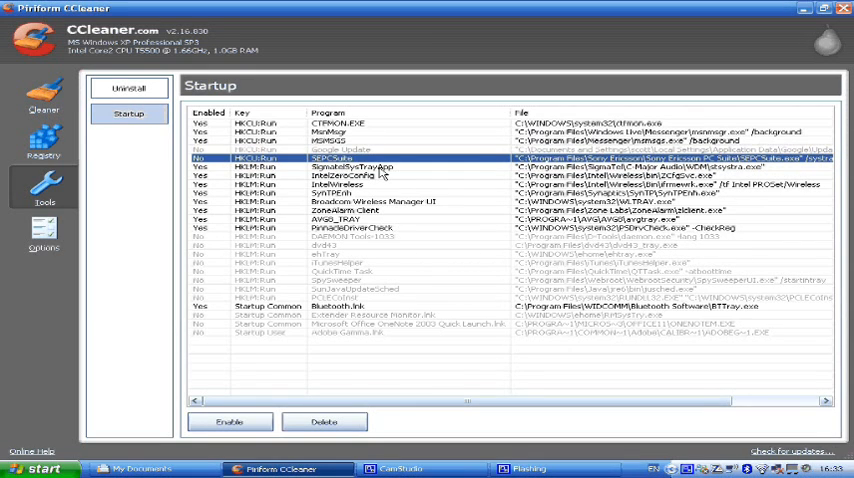
click(360, 167)
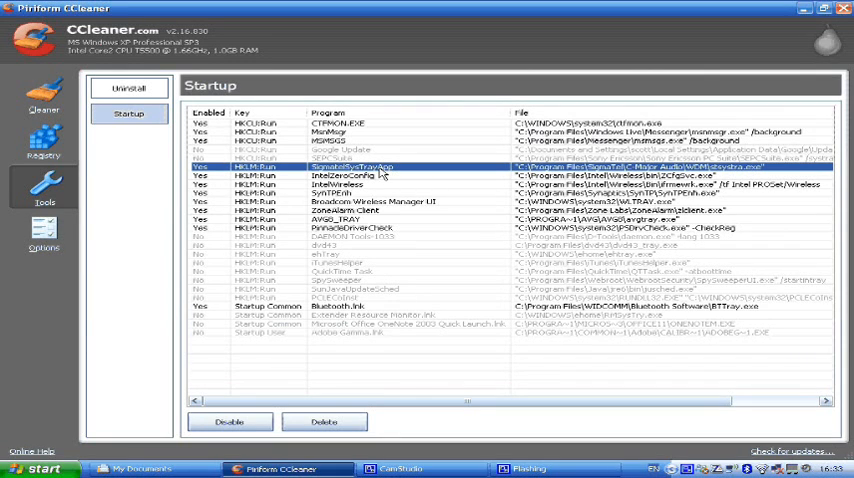
mouse_move(379, 185)
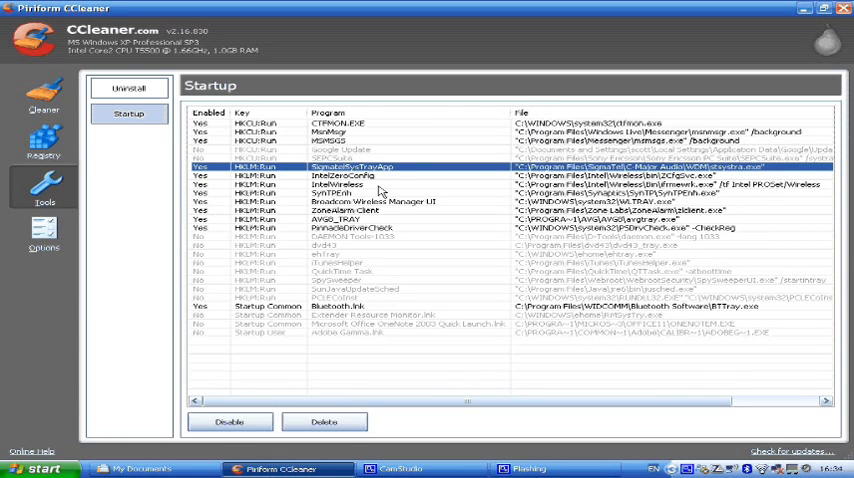
mouse_move(382, 225)
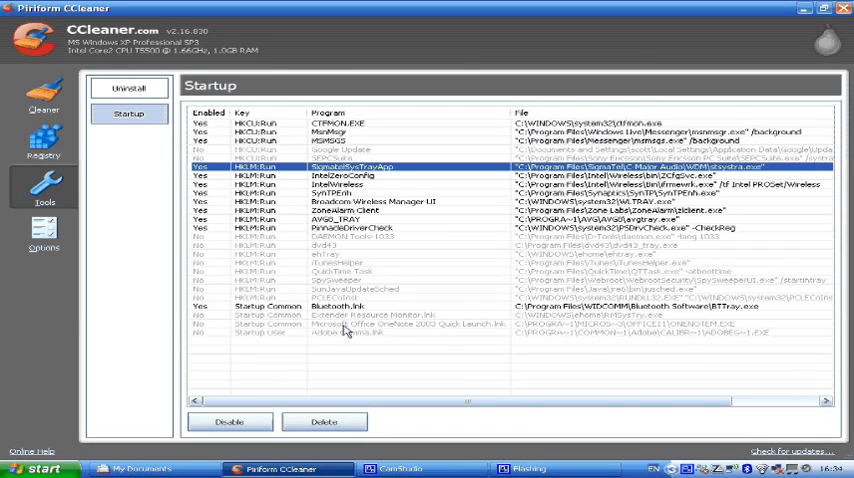
mouse_move(347, 330)
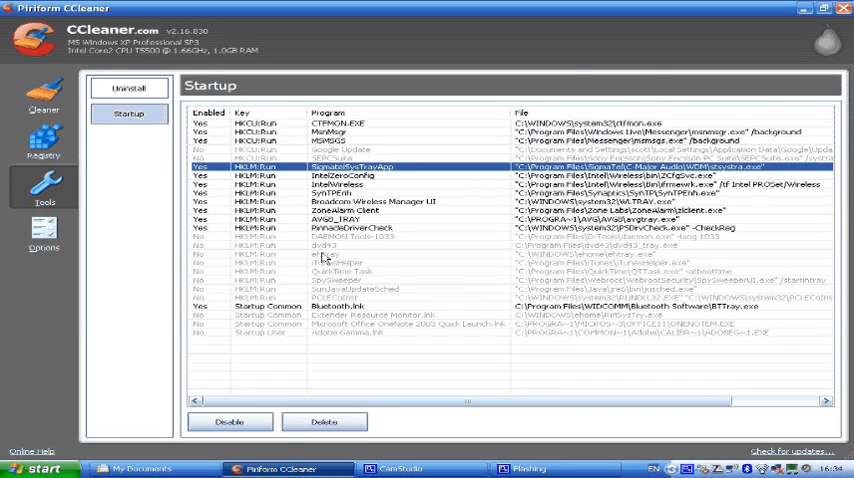
mouse_move(345, 270)
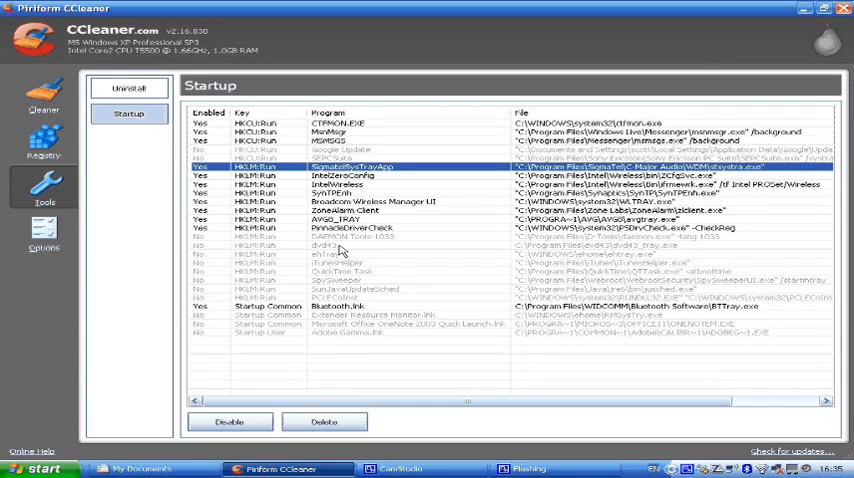
Select the MsnMsgr startup entry, view About in Options, and return to the cleaning results.
click(350, 192)
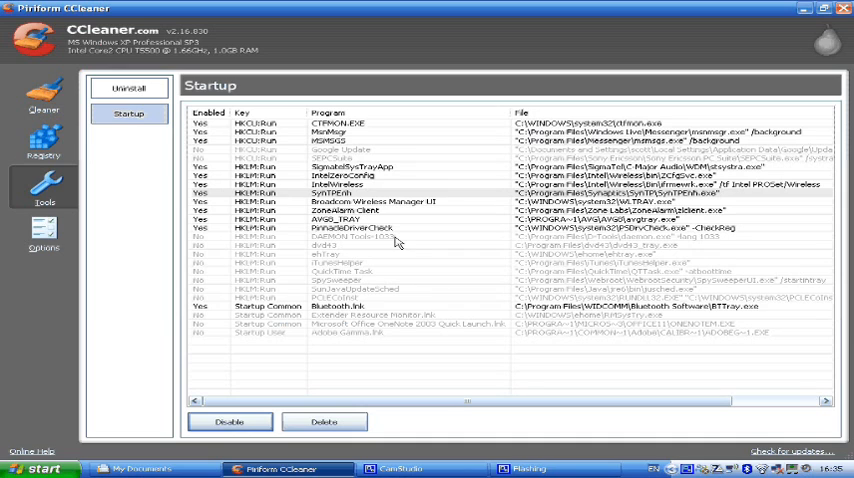
click(400, 192)
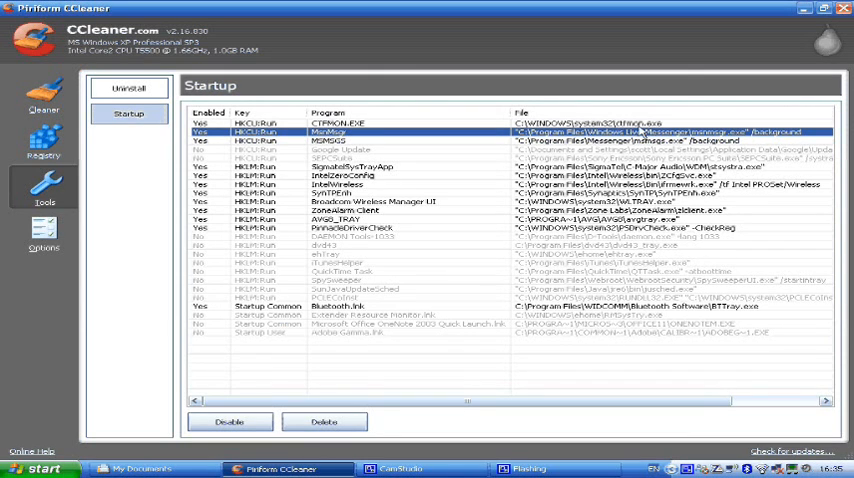
mouse_move(750, 167)
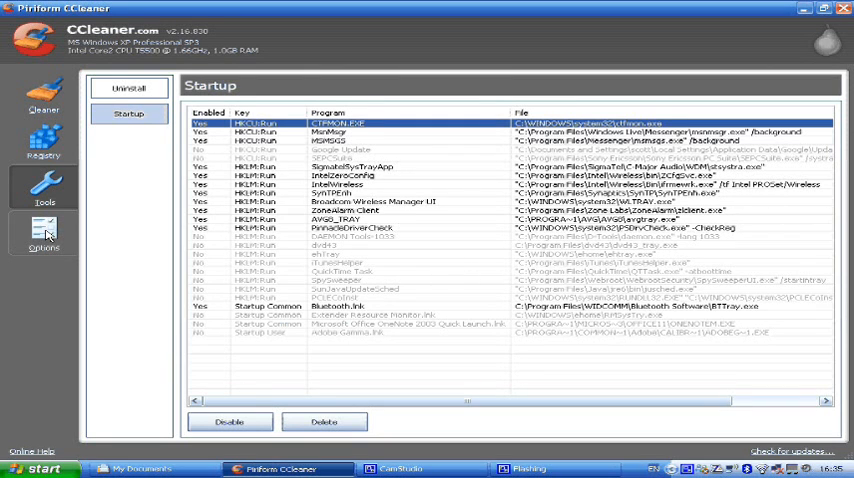
click(44, 235)
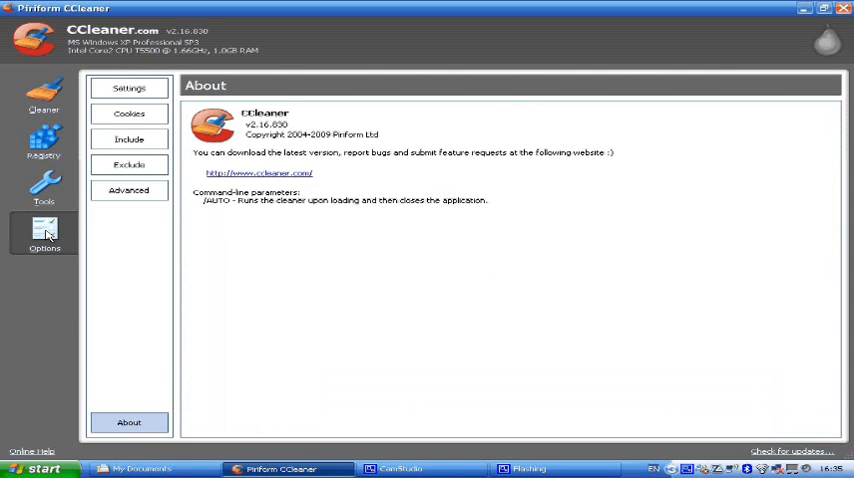
click(43, 95)
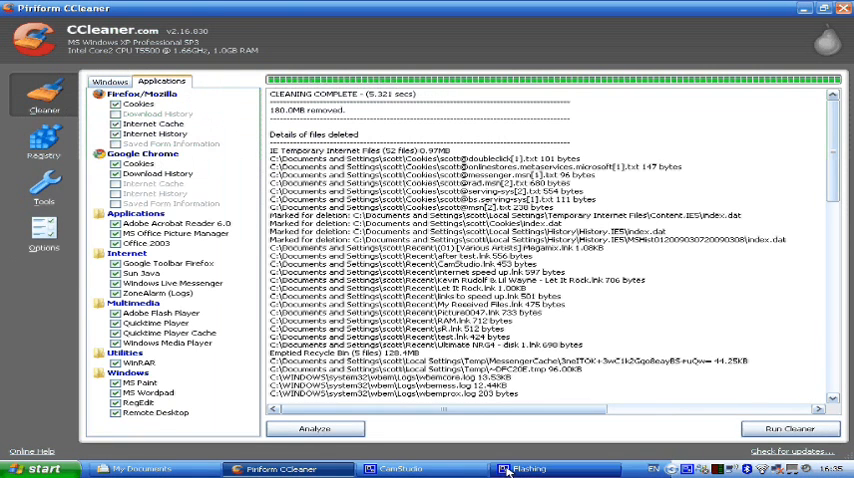
click(400, 468)
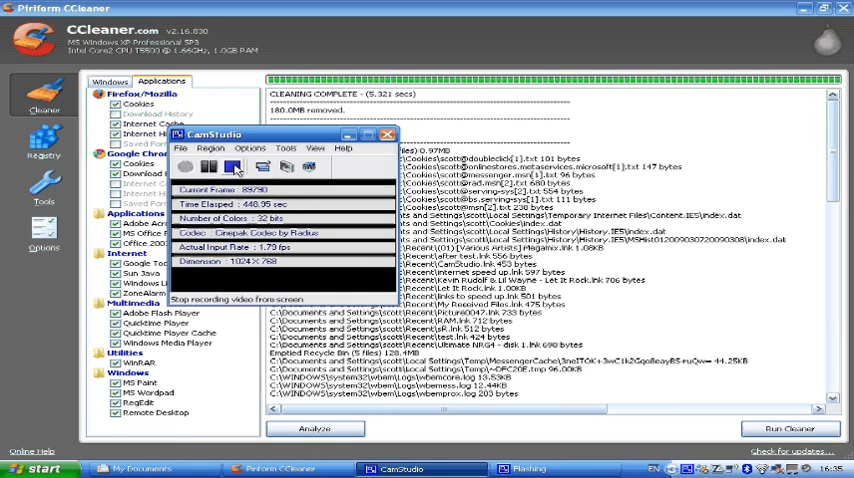
Stop the CamStudio screen recording at about 450 seconds elapsed.
click(231, 167)
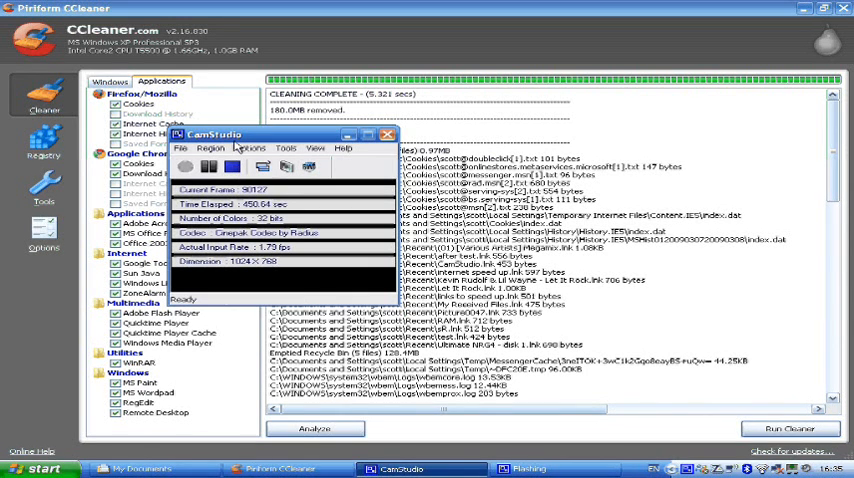